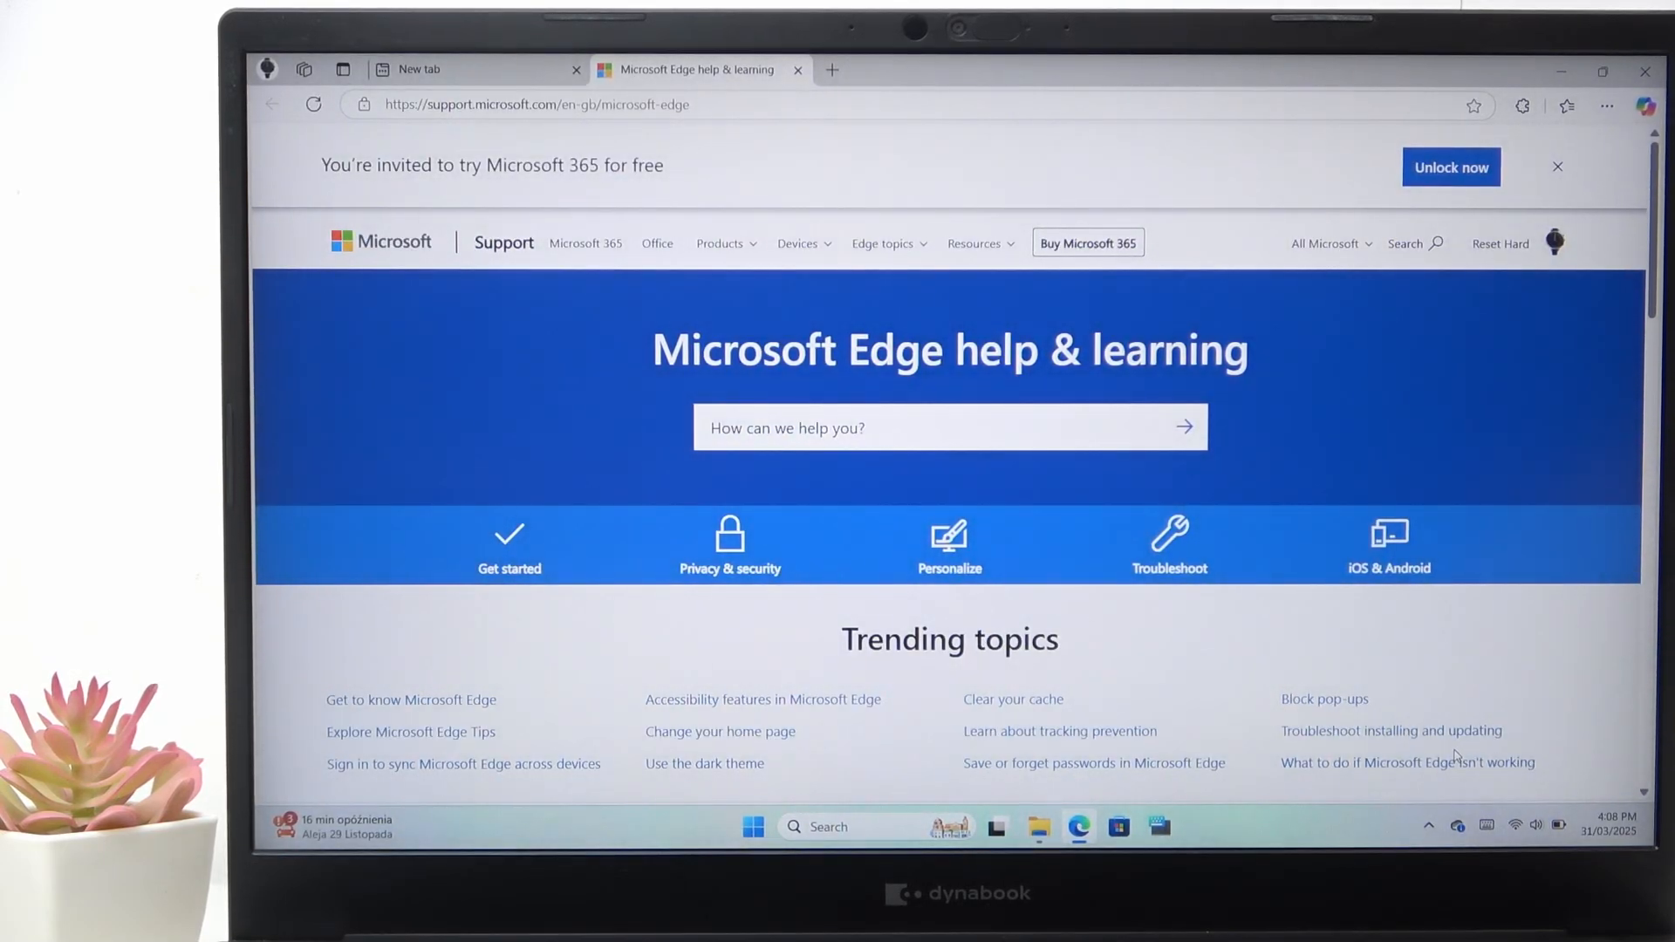
Switch the Edge help & learning page into full-screen view
key("F11")
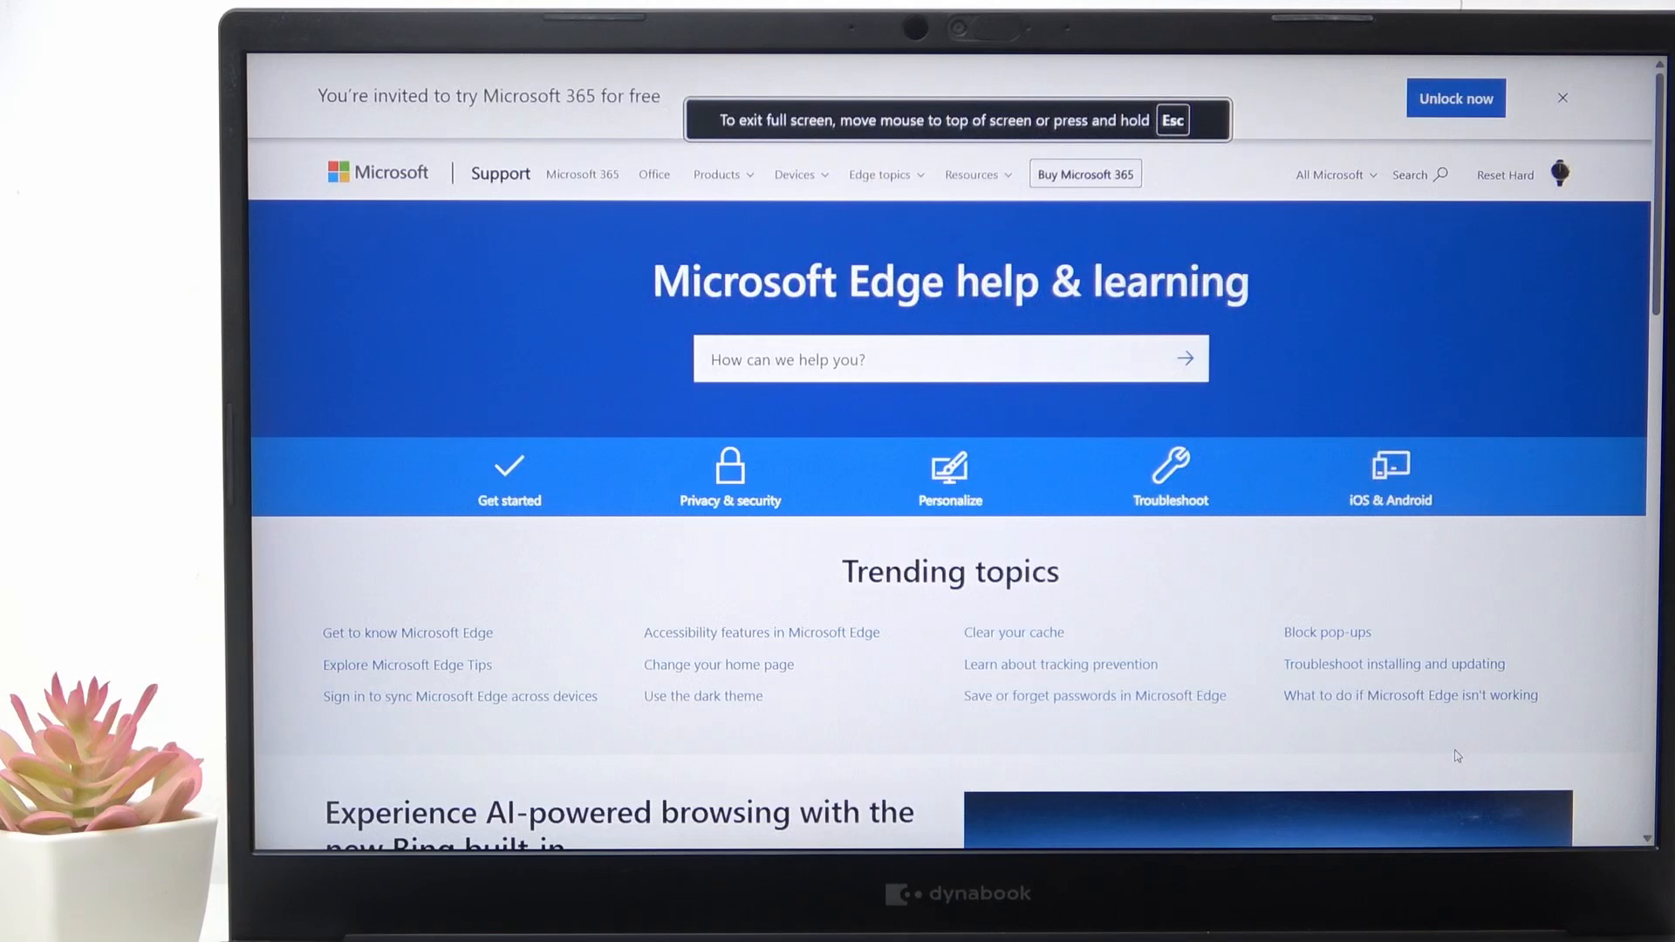
Leave full screen, show DevTools beside the help page, then close Edge to the desktop
key("Escape")
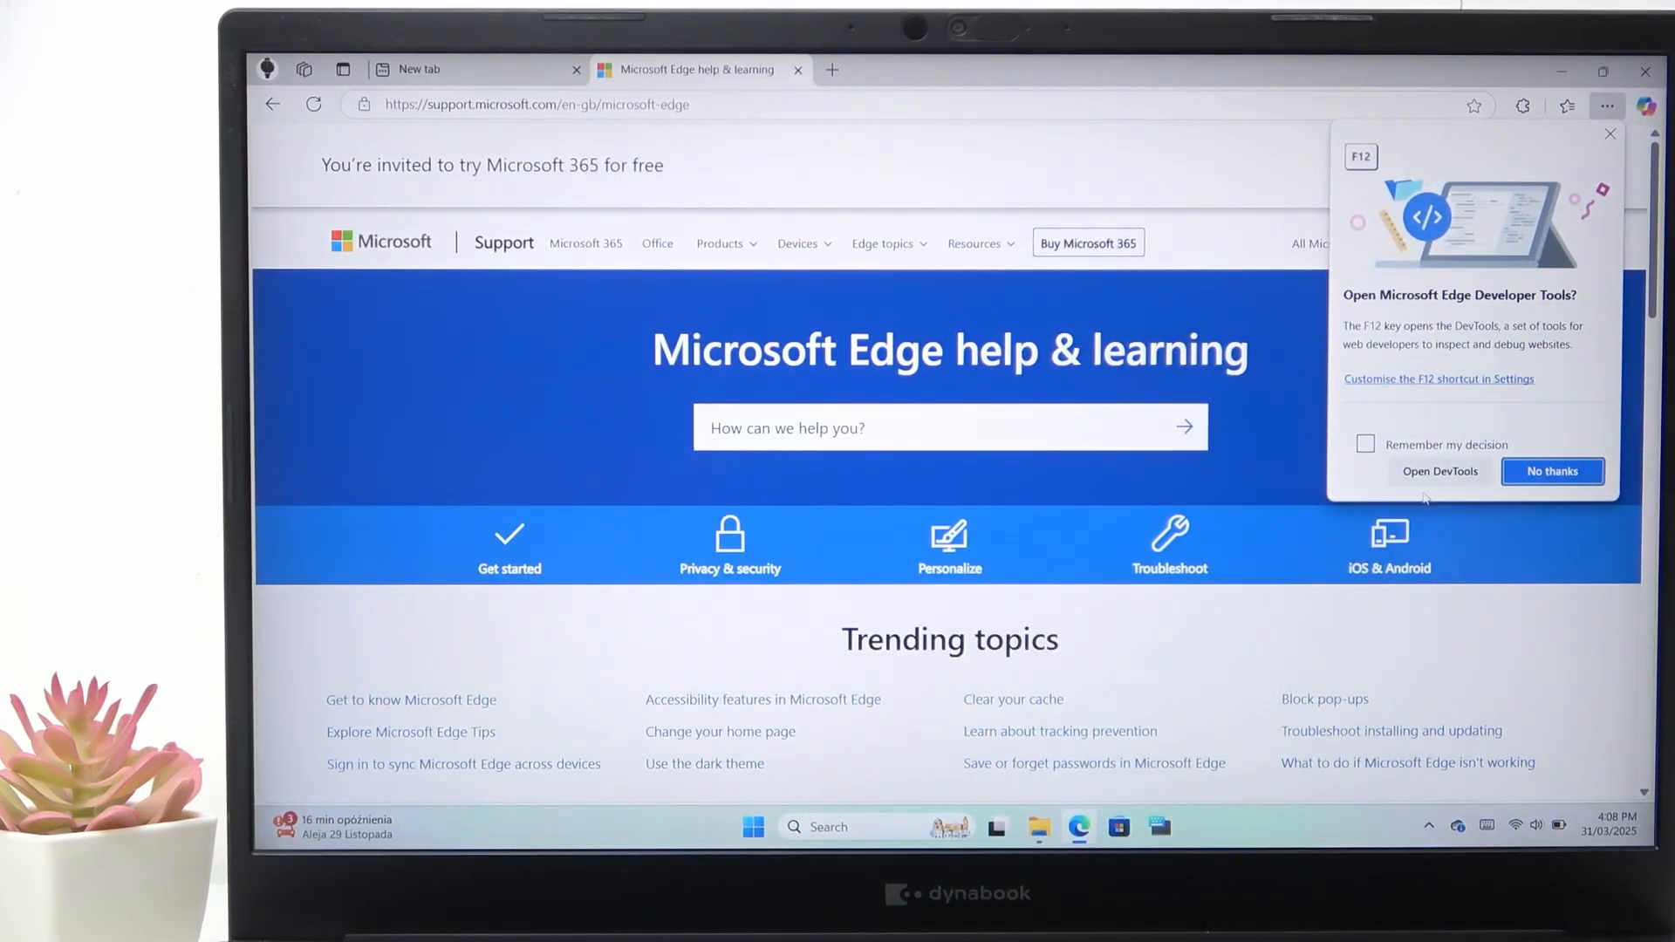
left_click(1440, 471)
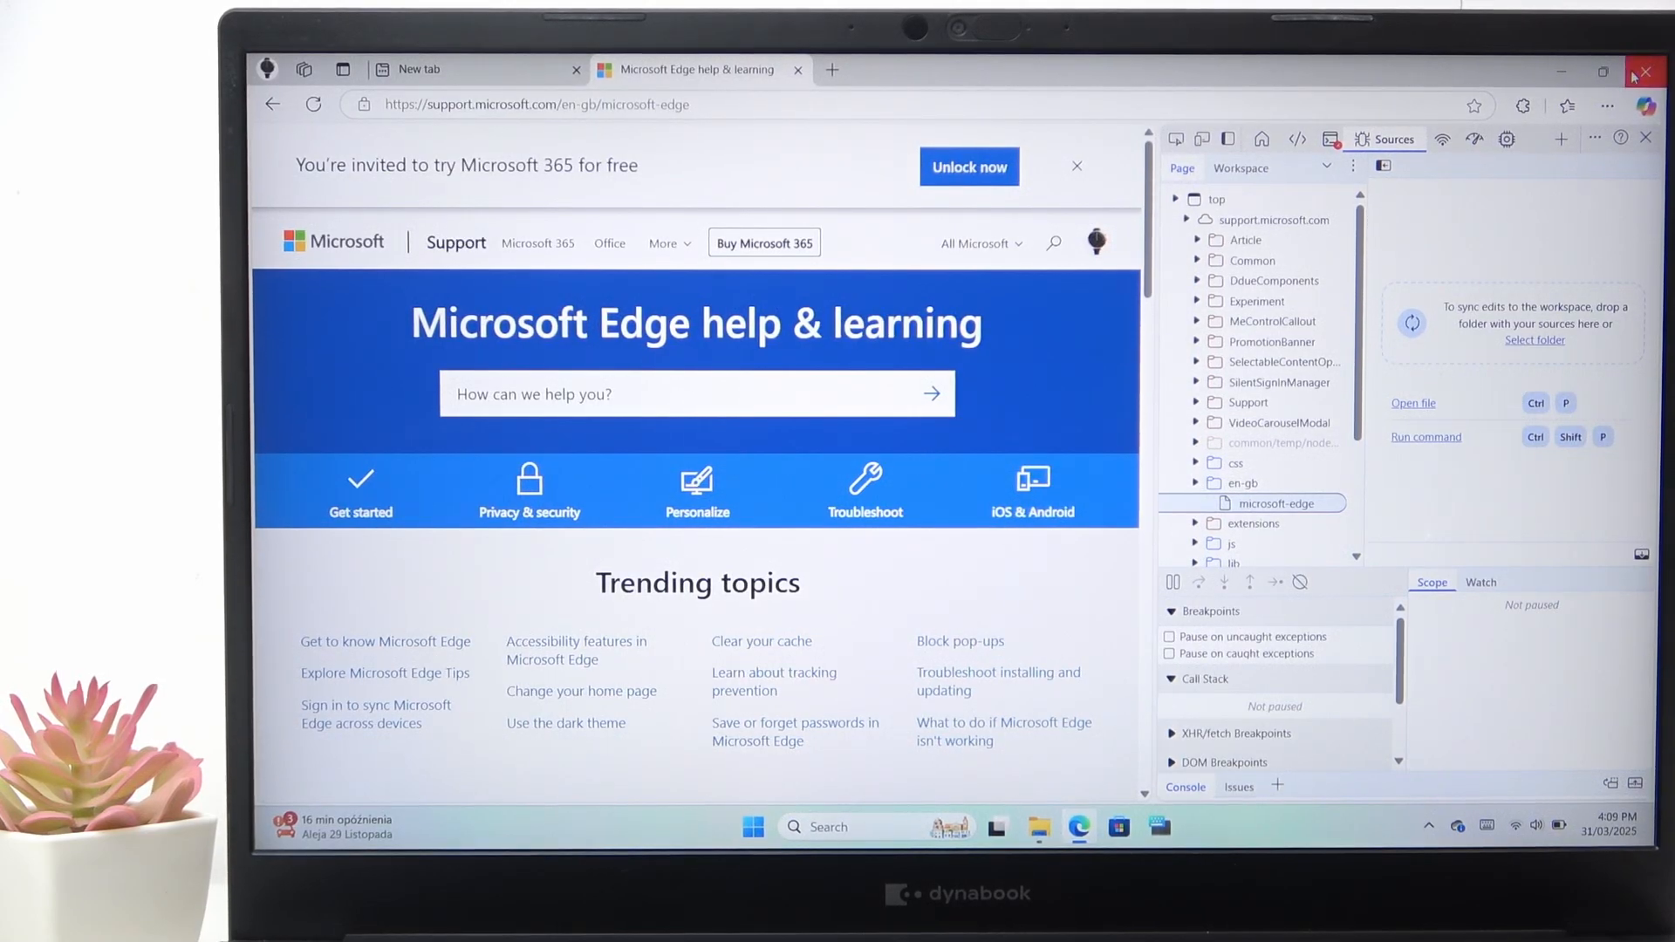
left_click(1646, 72)
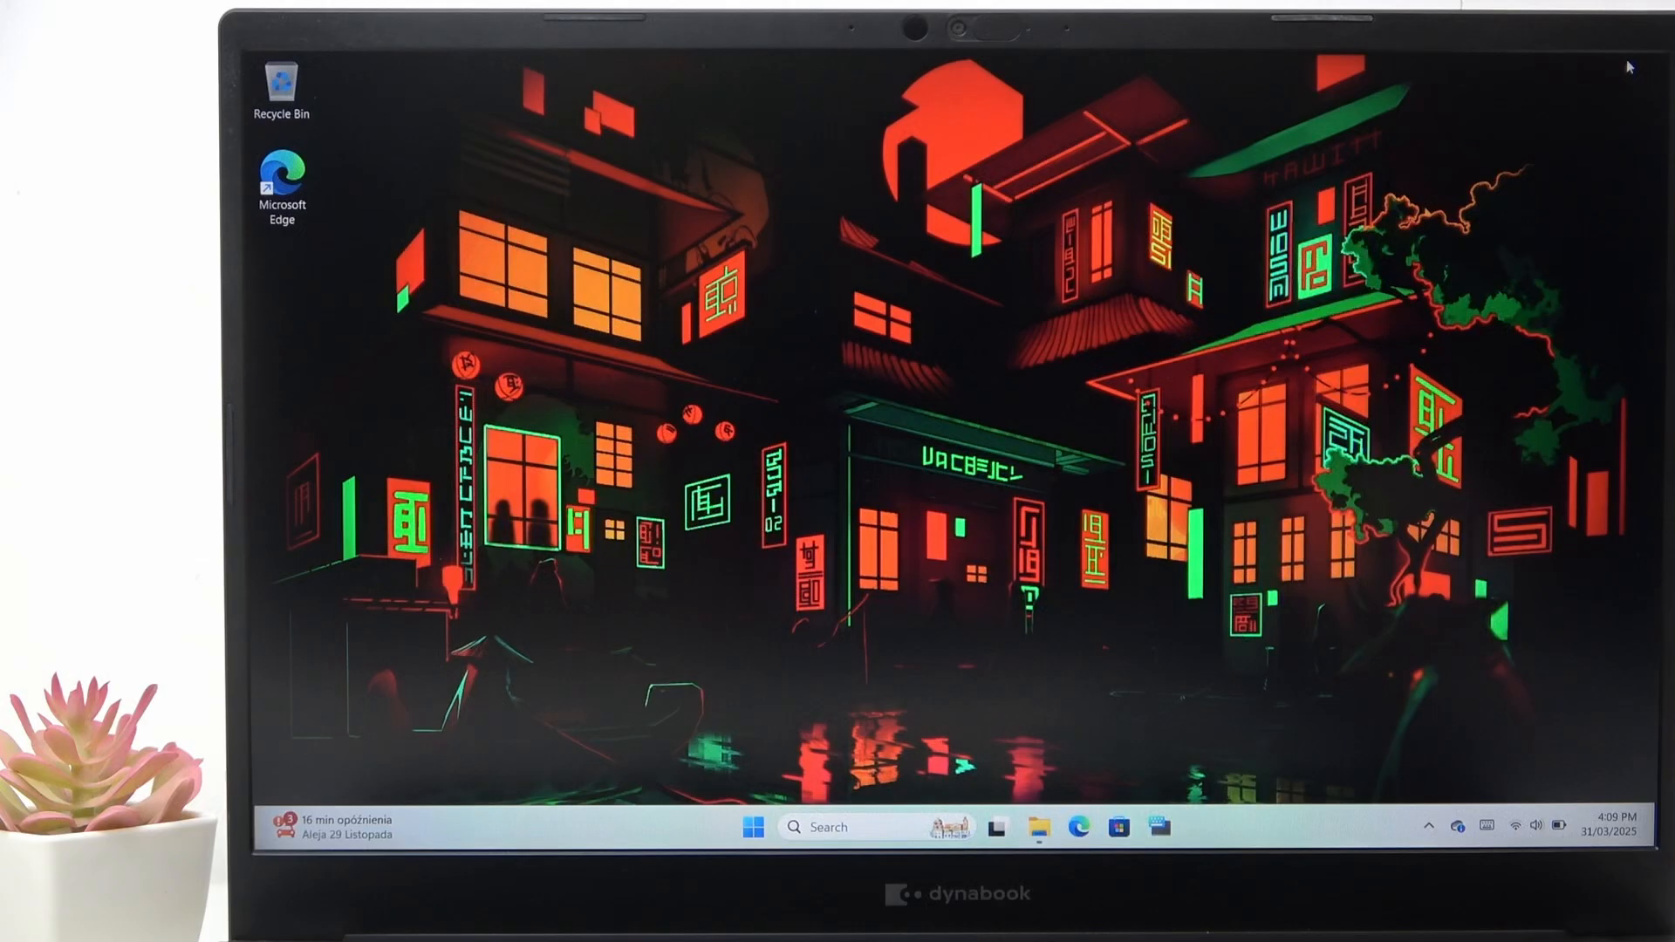